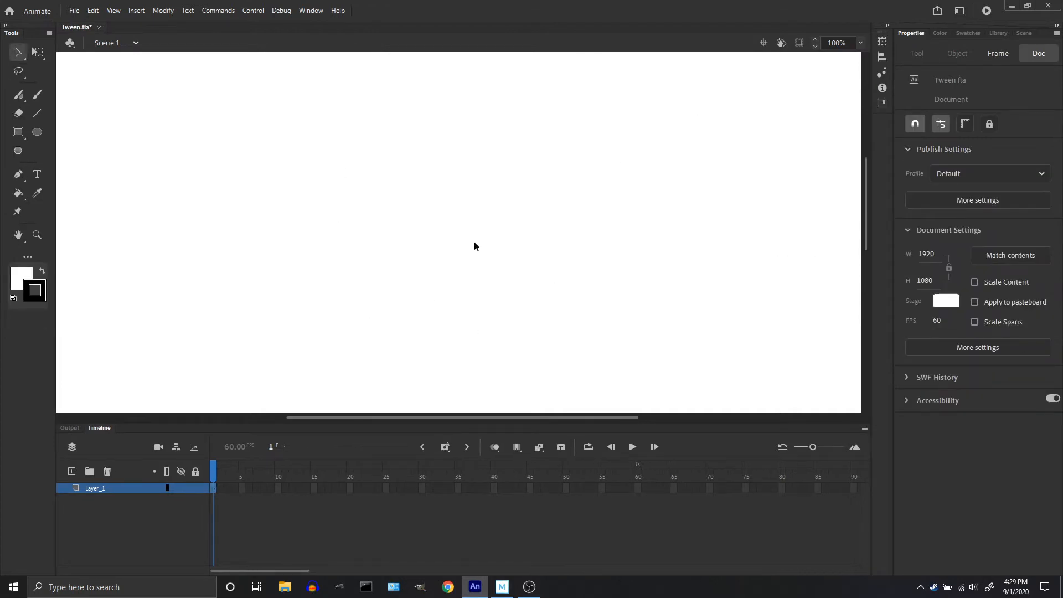
# - Browse the Window panel list and the line's Transform flip options without applying any
pyautogui.click(311, 10)
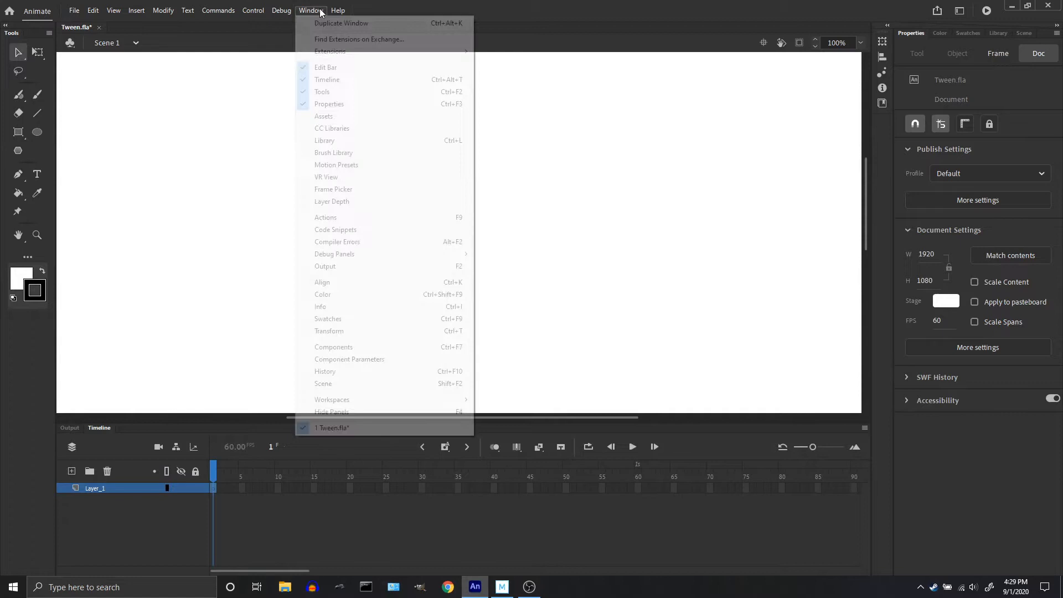
pyautogui.moveTo(323, 116)
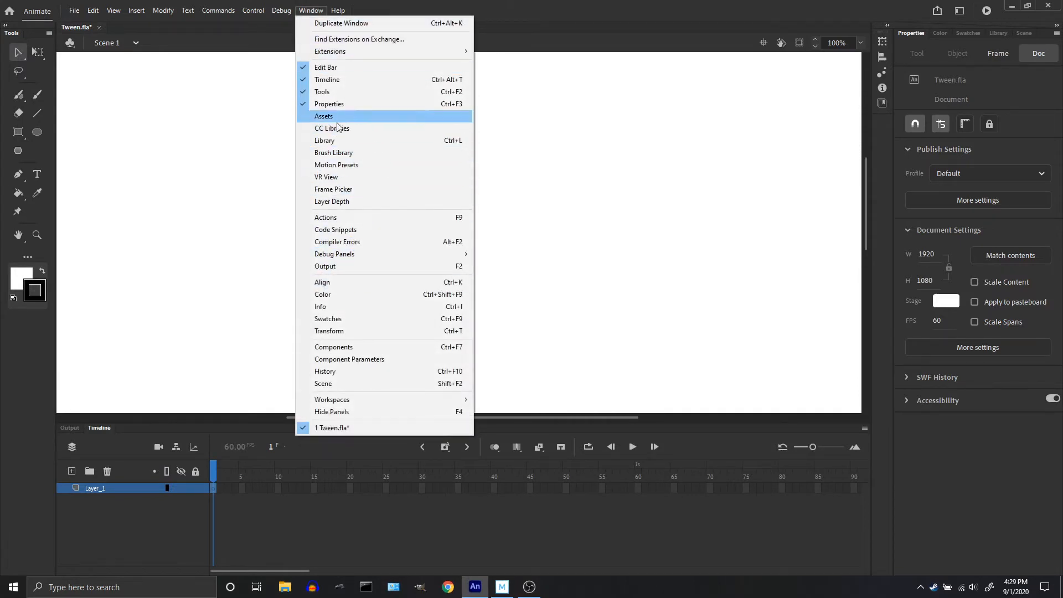
pyautogui.moveTo(384, 145)
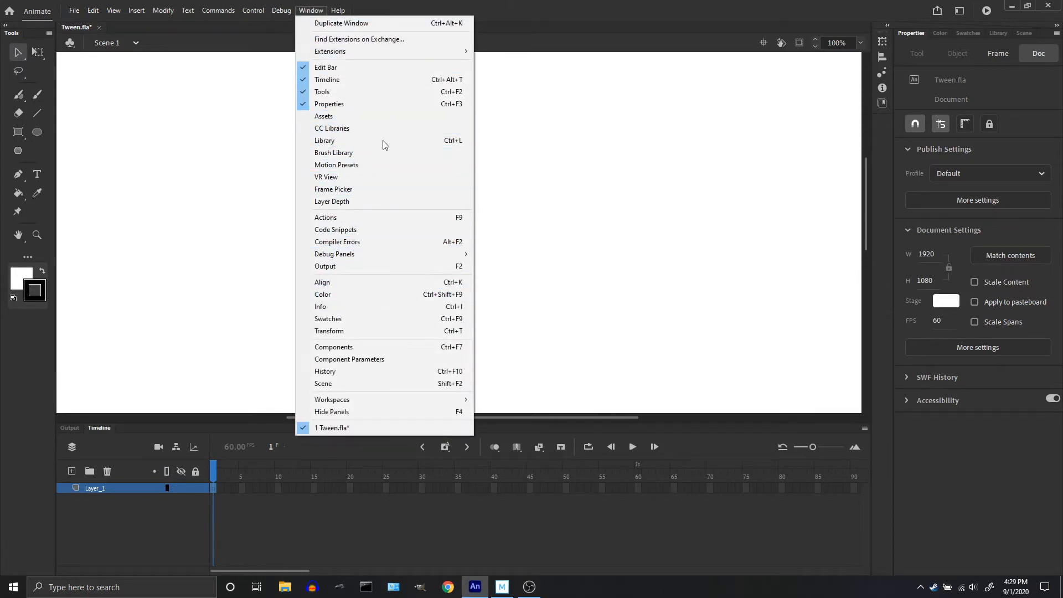
pyautogui.click(322, 294)
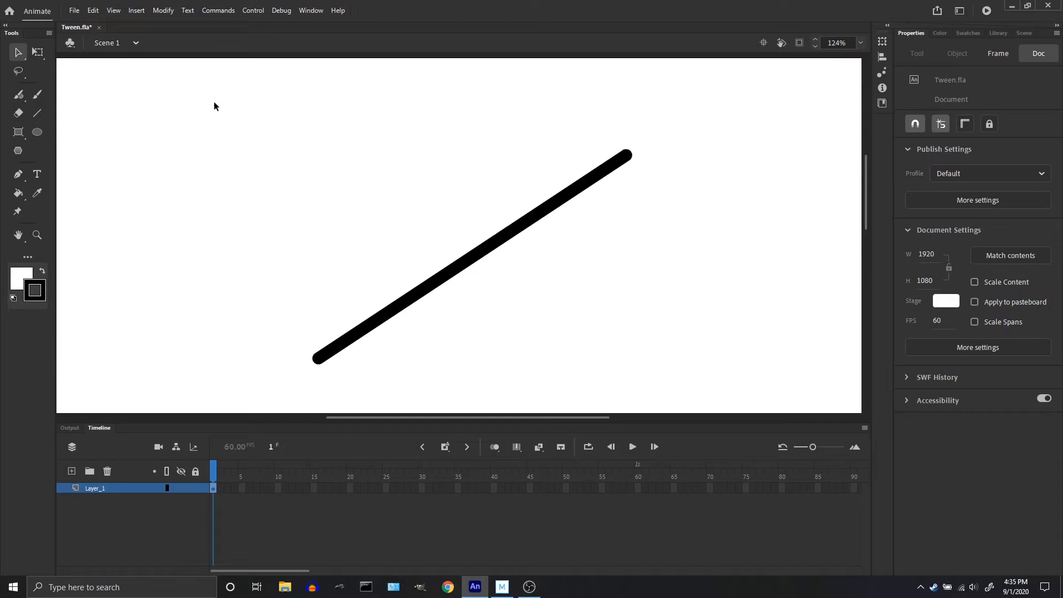
pyautogui.rightClick(498, 250)
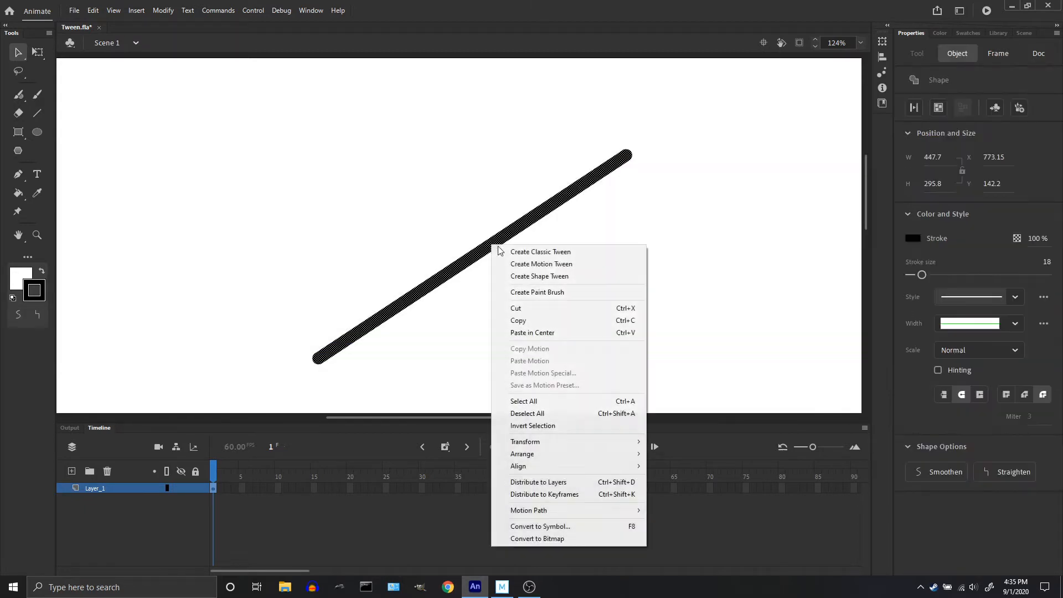
pyautogui.moveTo(525, 441)
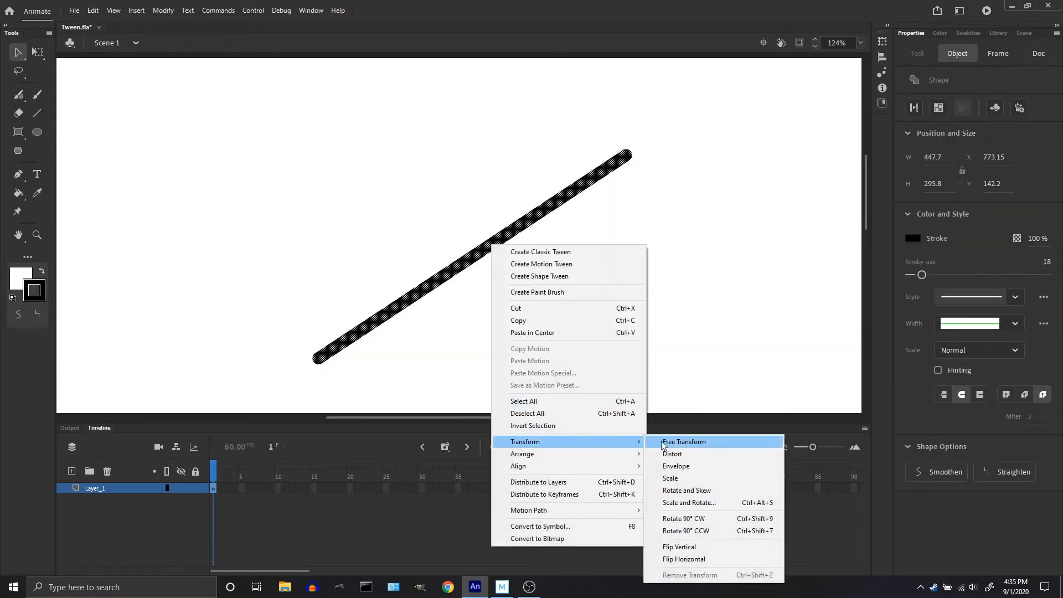
pyautogui.moveTo(686, 558)
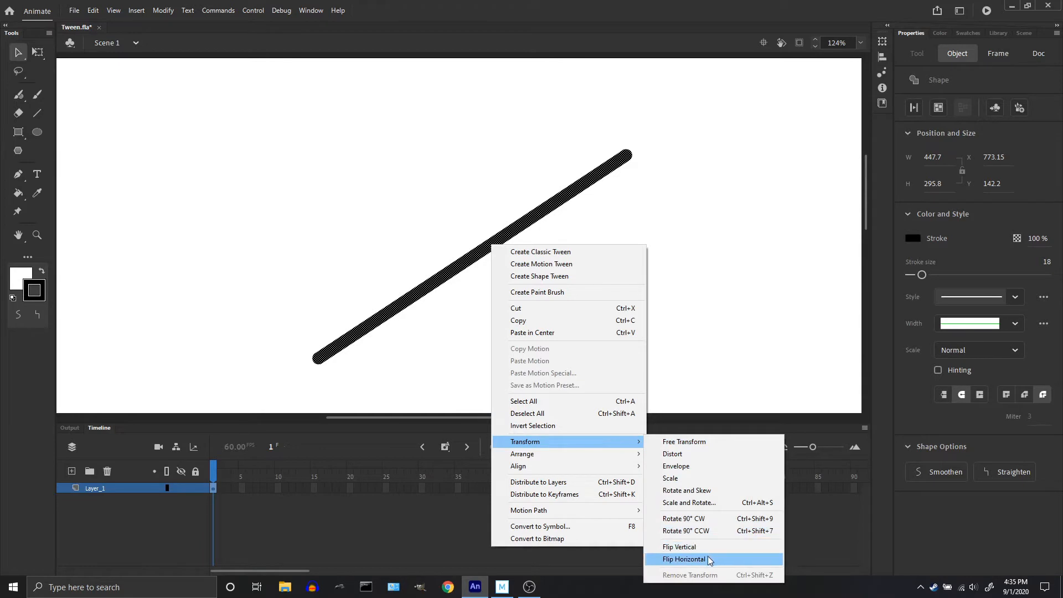
pyautogui.click(162, 10)
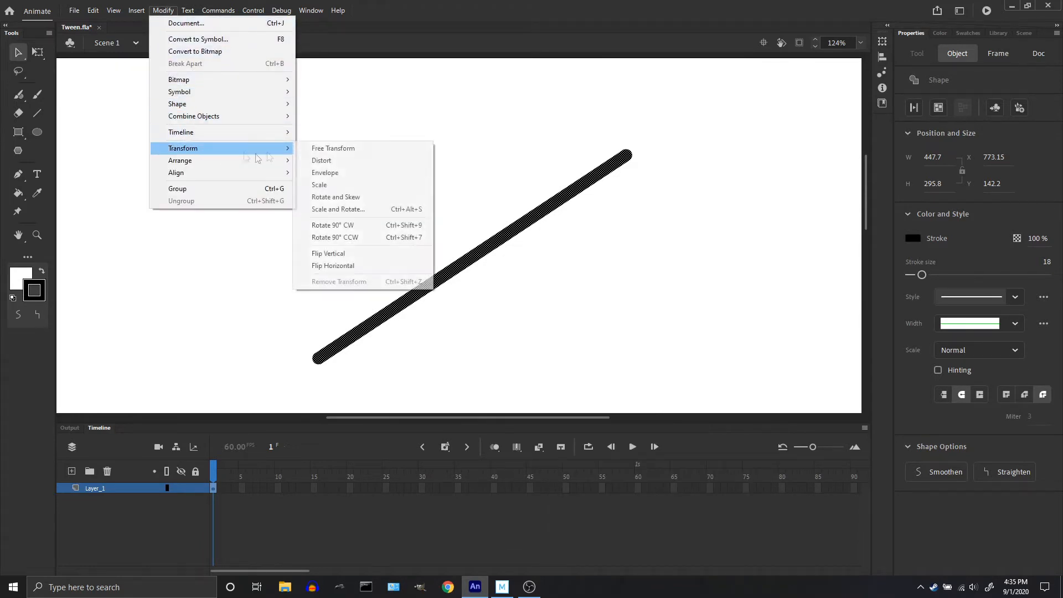
pyautogui.click(333, 148)
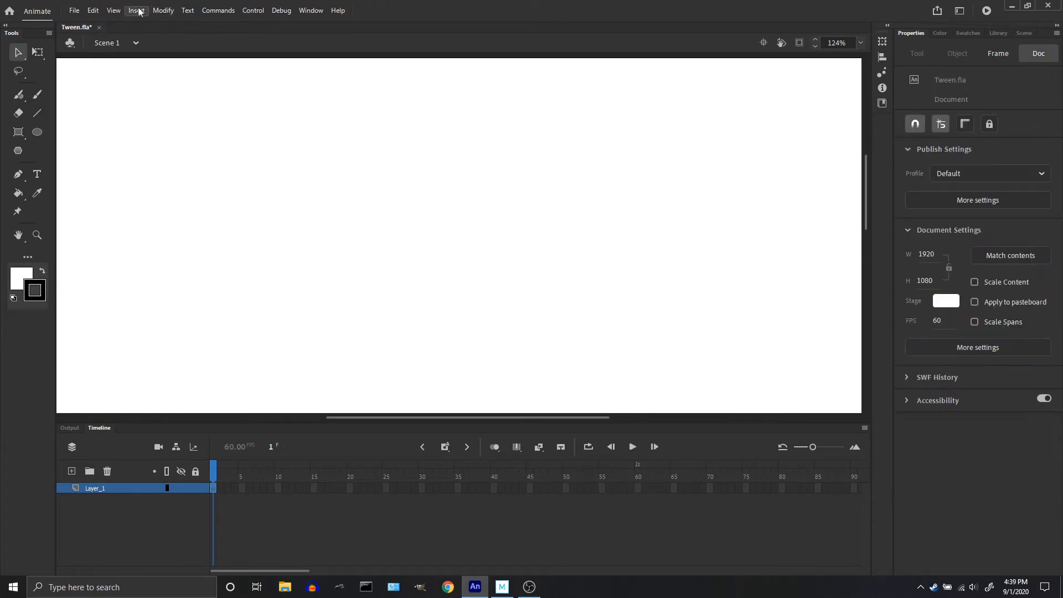
# - Insert a new Graphic symbol, Symbol 14, and draw a circle outline in it
pyautogui.click(136, 10)
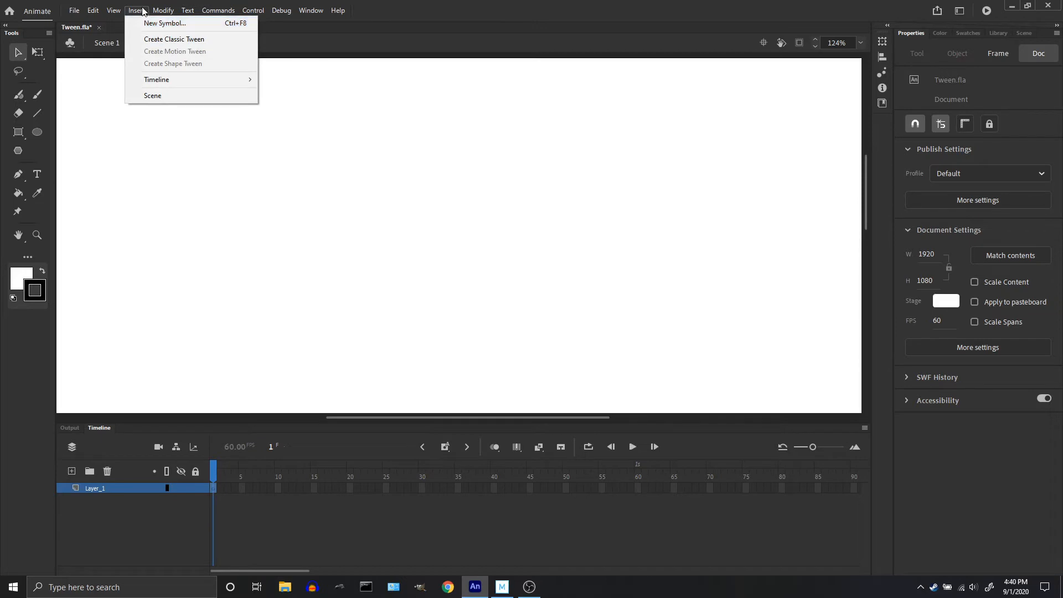
pyautogui.moveTo(164, 23)
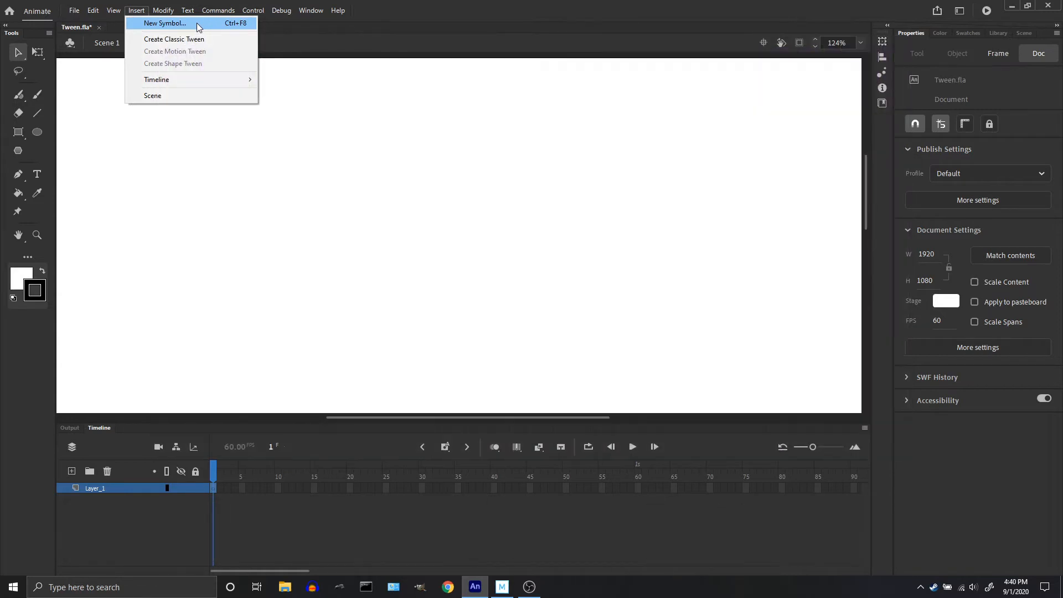
pyautogui.click(164, 24)
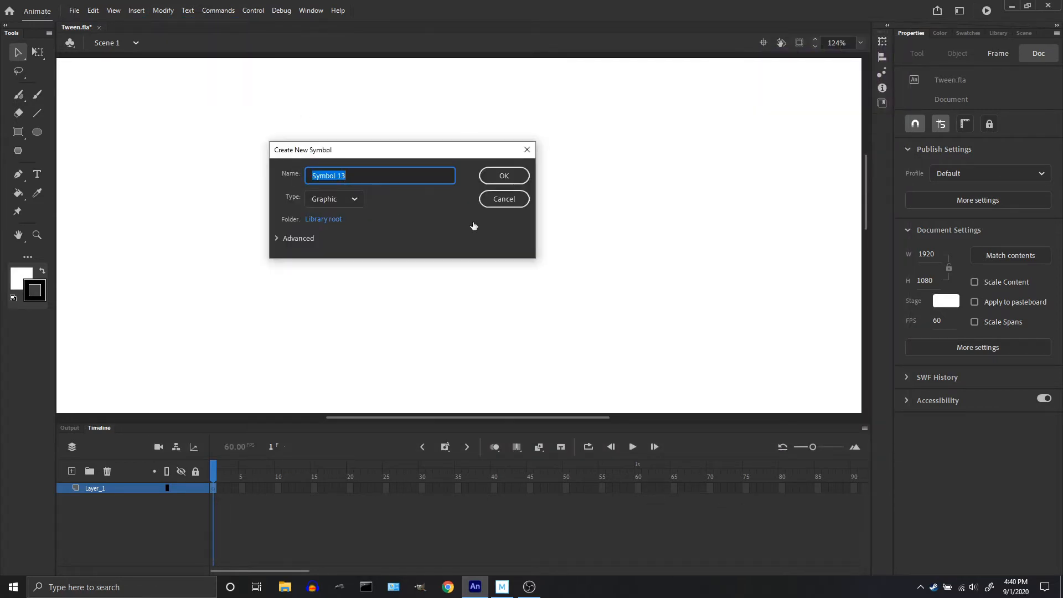
pyautogui.click(503, 175)
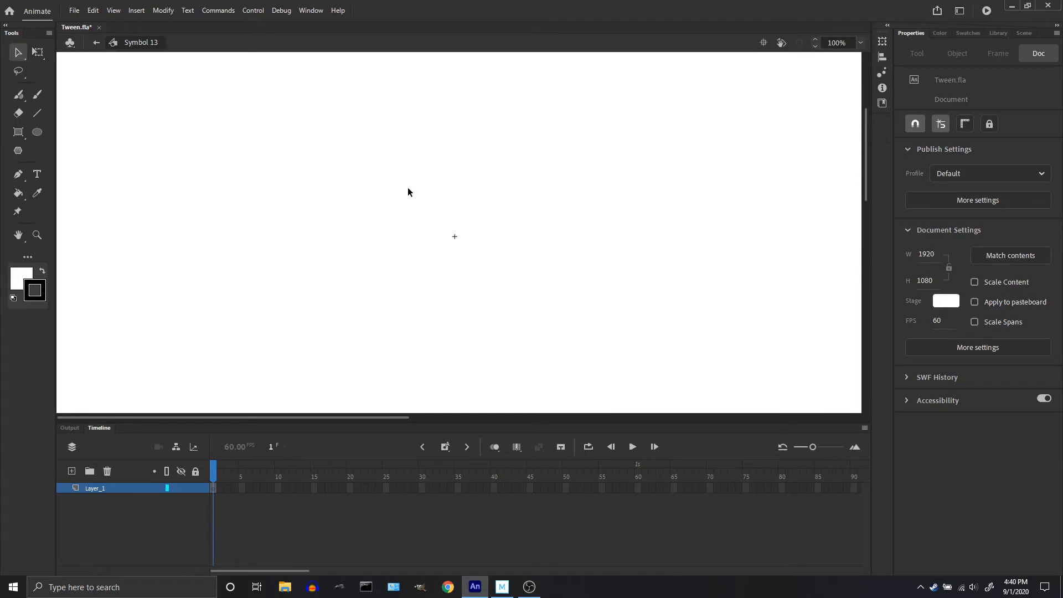
pyautogui.moveTo(508, 248)
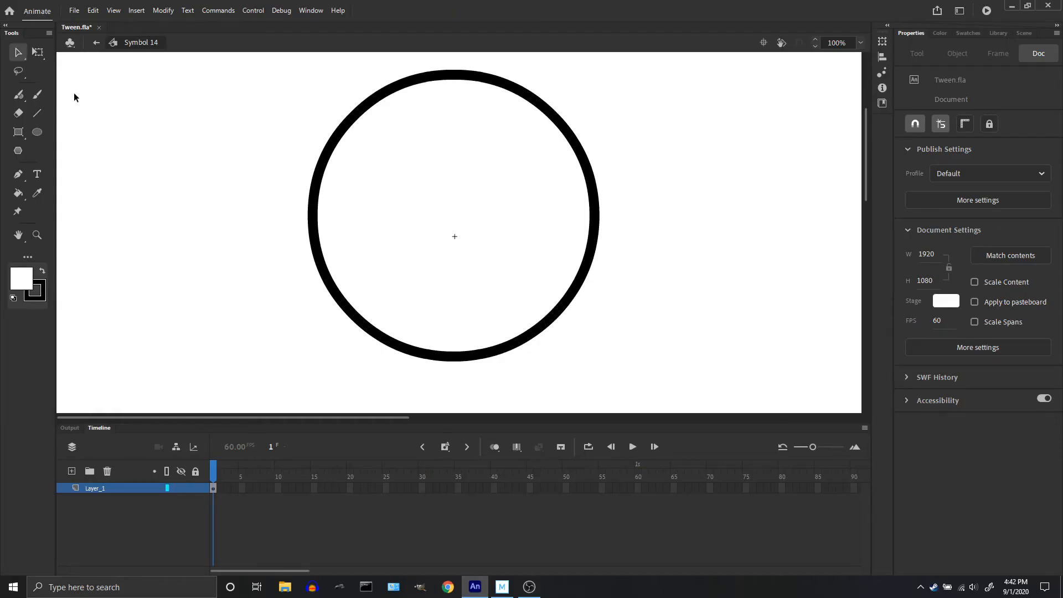
pyautogui.click(136, 10)
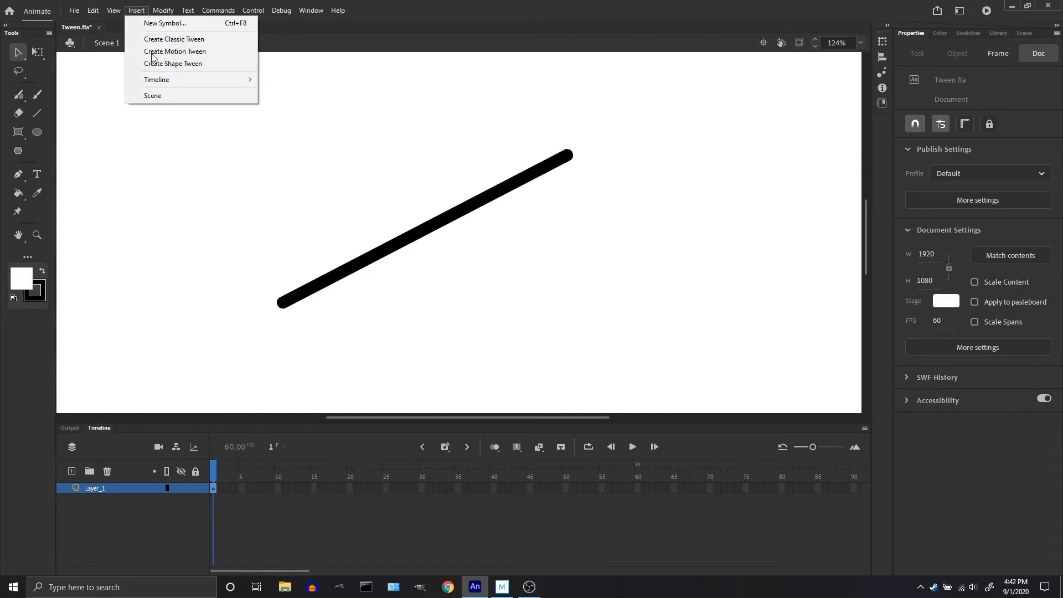
pyautogui.moveTo(157, 79)
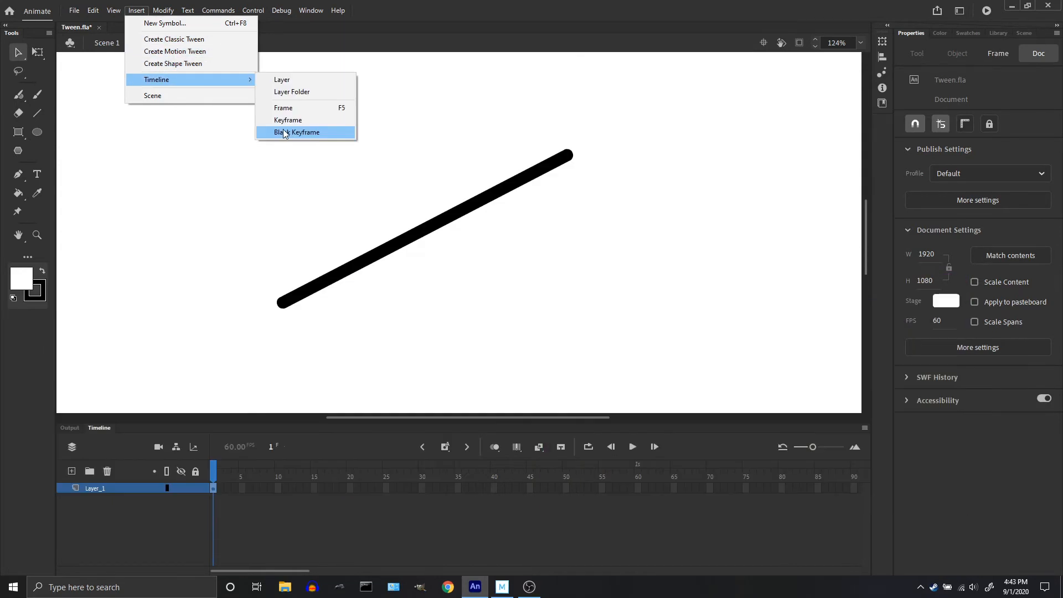
pyautogui.moveTo(257, 80)
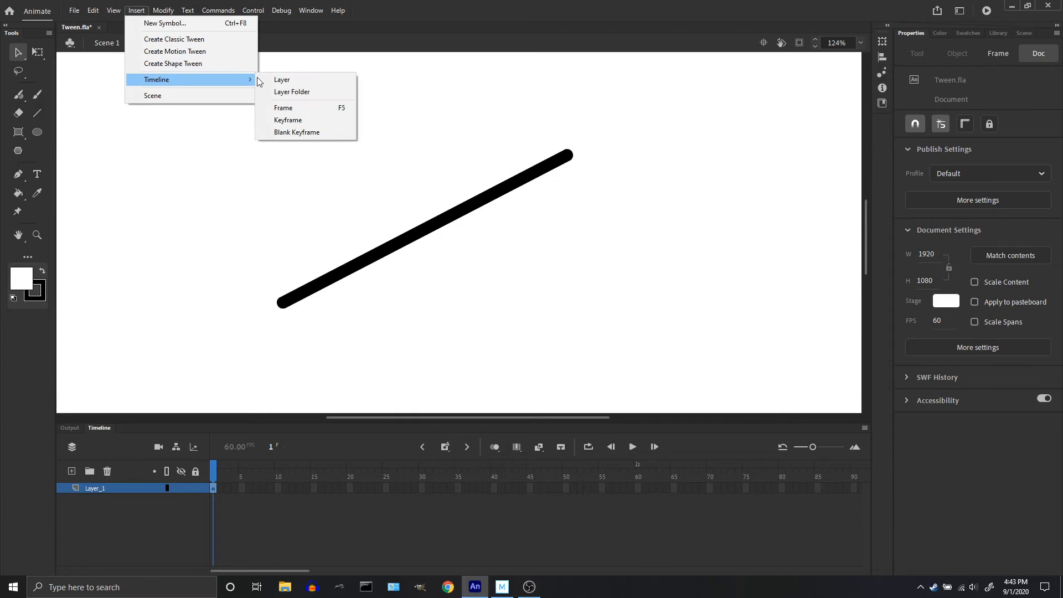
pyautogui.moveTo(287, 120)
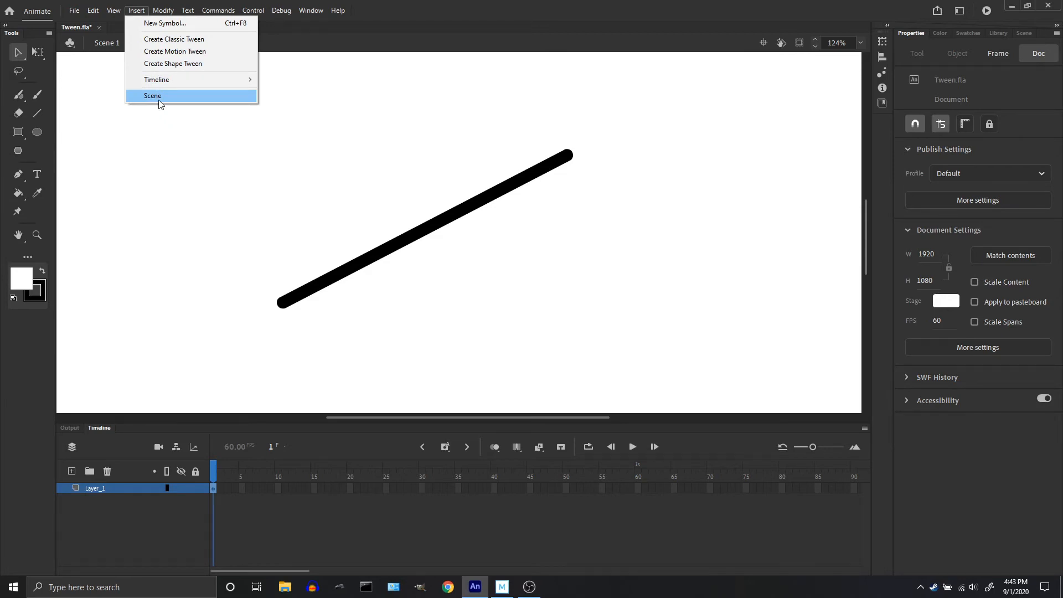
# - Browse Insert > Timeline options (Layer, Keyframe, Blank Keyframe) and hover Scene
pyautogui.click(153, 96)
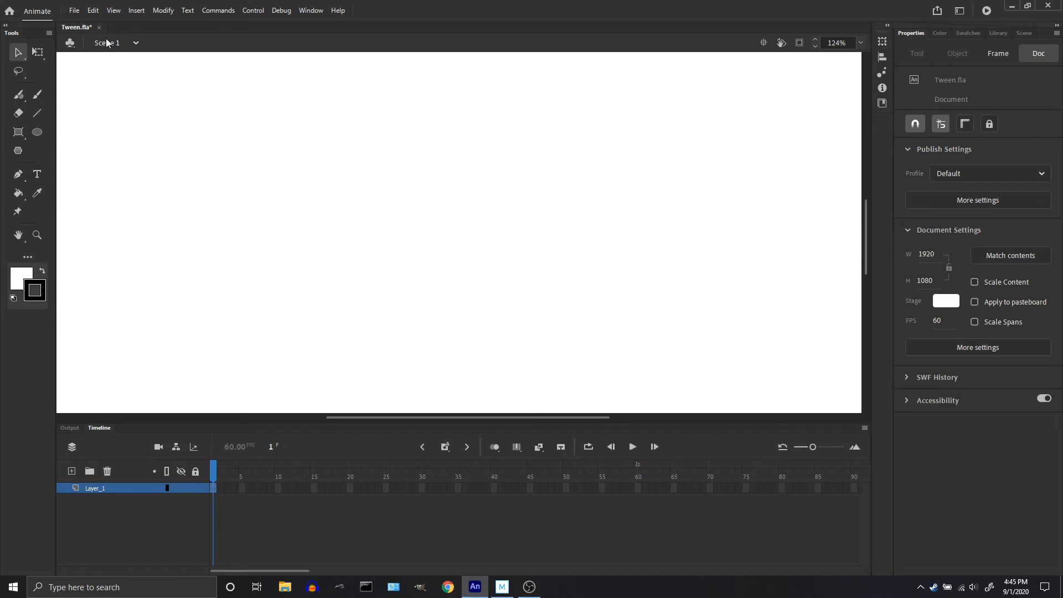
pyautogui.moveTo(91, 46)
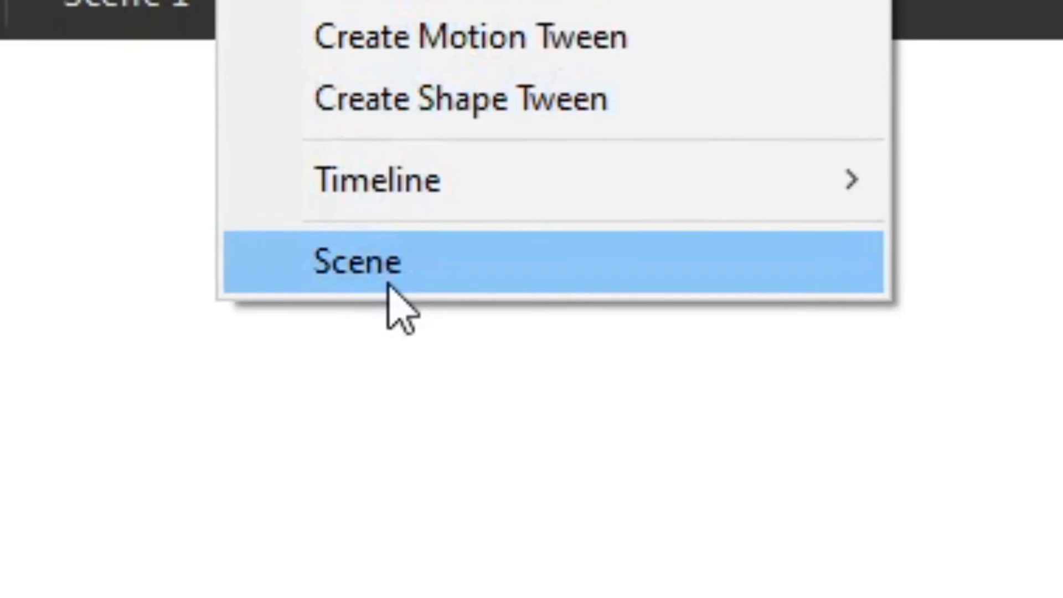
# - Insert a new scene and select Scene 2 in the Scene panel
pyautogui.click(357, 262)
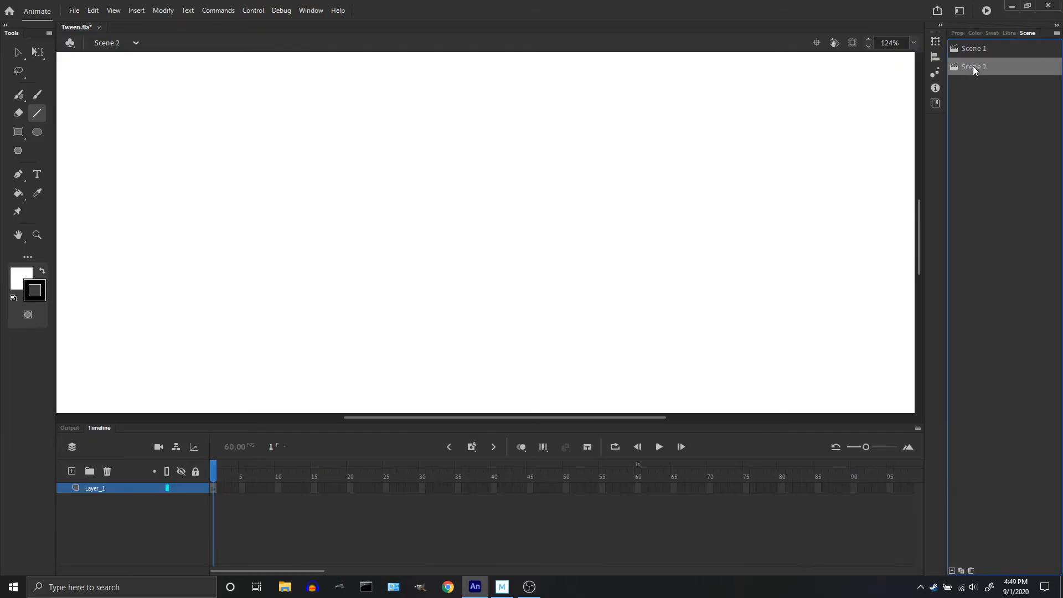
pyautogui.click(974, 48)
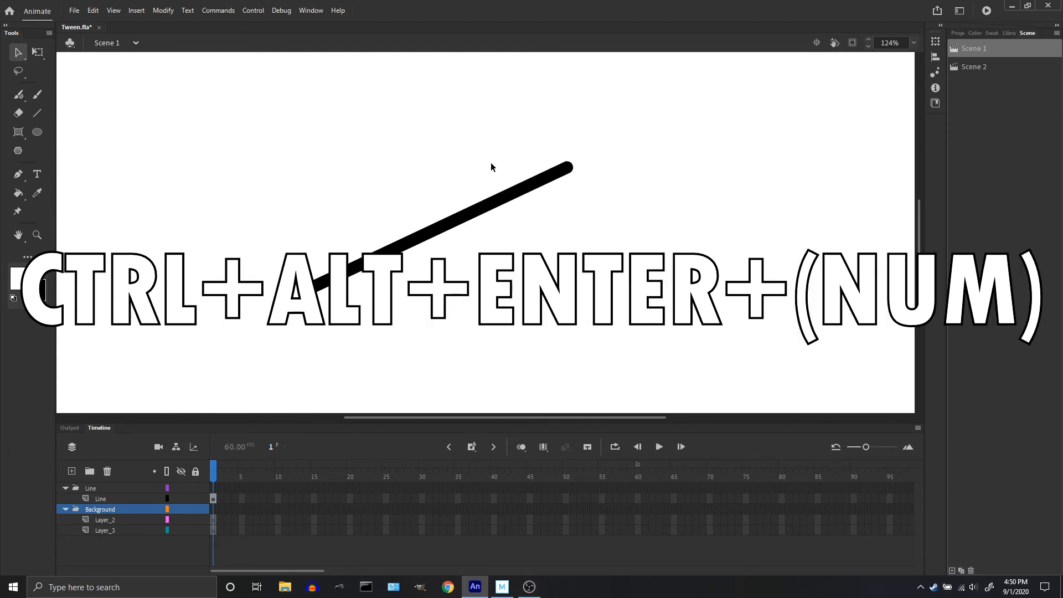
# - Return to Scene 1, showing its diagonal line and Background layer folder
pyautogui.click(253, 10)
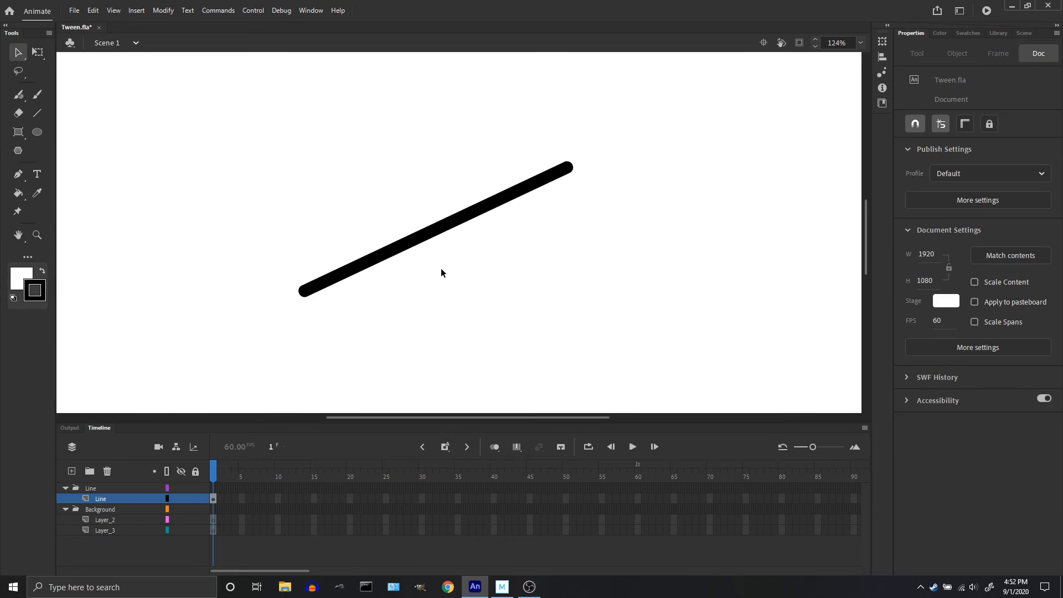
pyautogui.moveTo(437, 318)
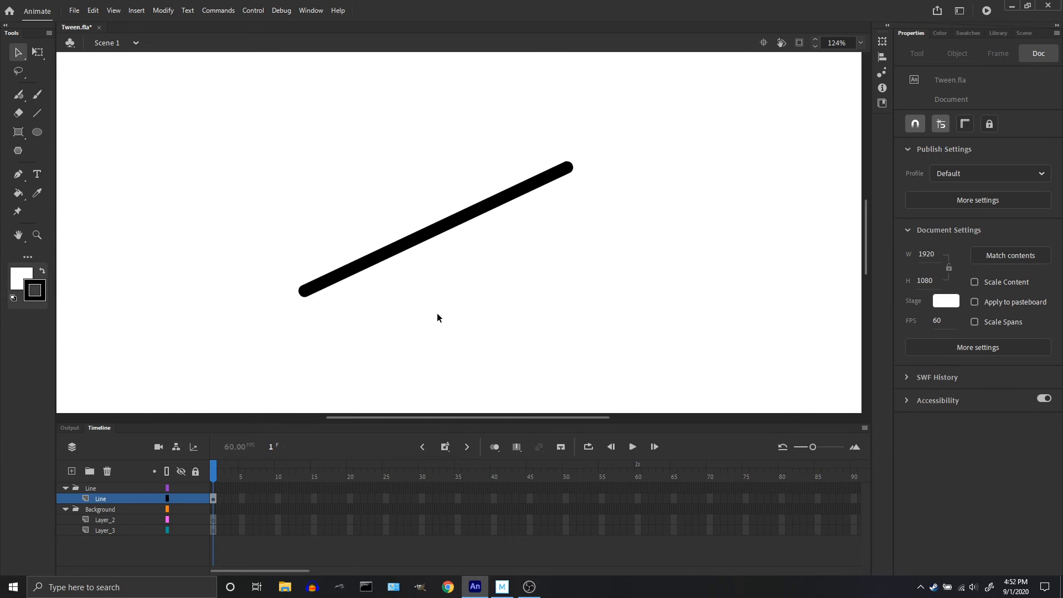